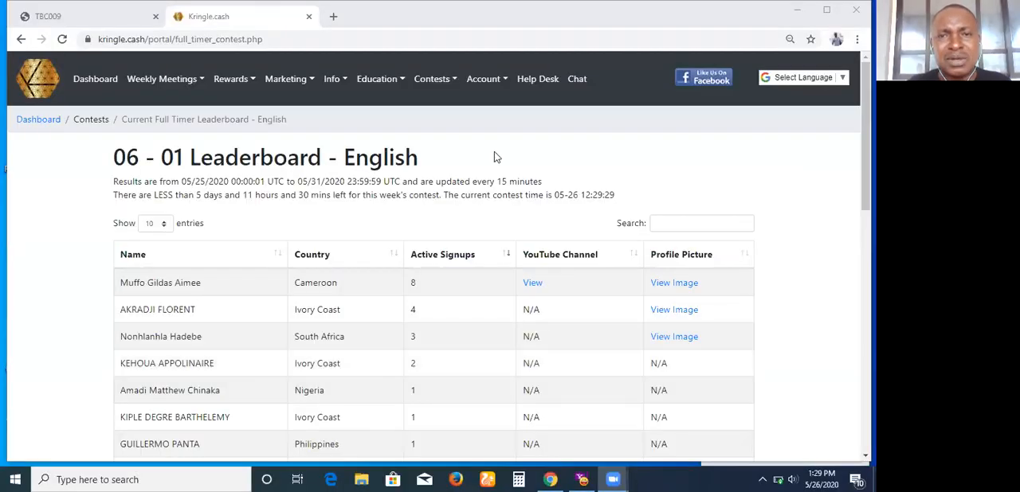
pyautogui.moveTo(485, 83)
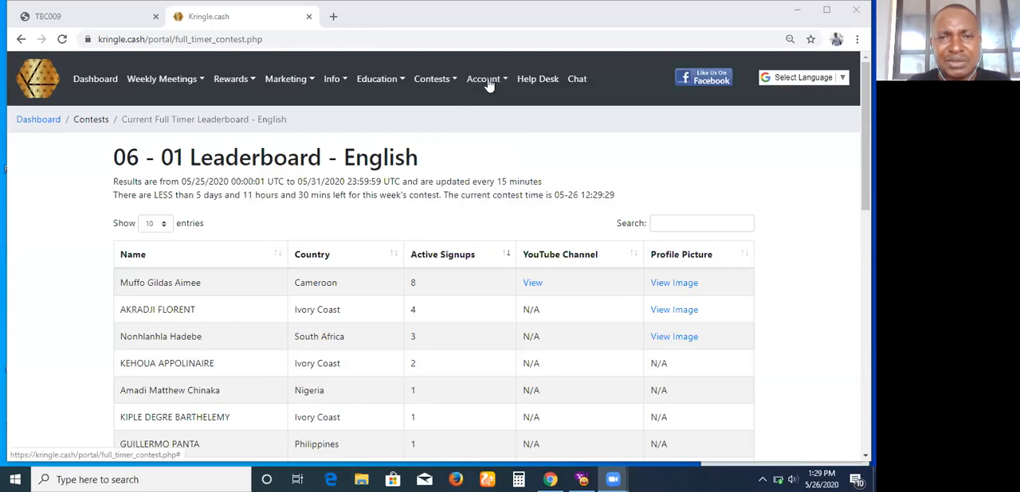
# Navigate Account > Your Account to the Bulk Payment page offering Bitcoin, Litecoin or Ethereum credits.
pyautogui.click(483, 79)
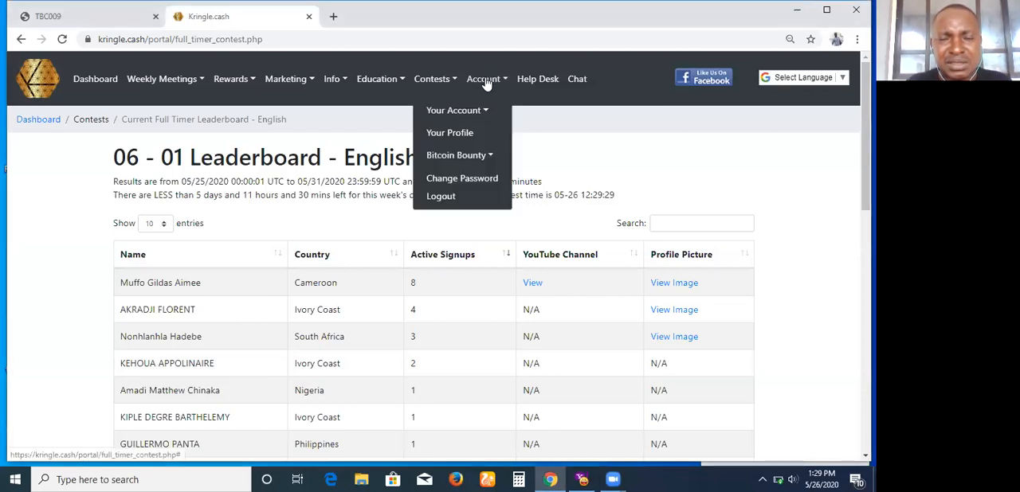
pyautogui.click(453, 110)
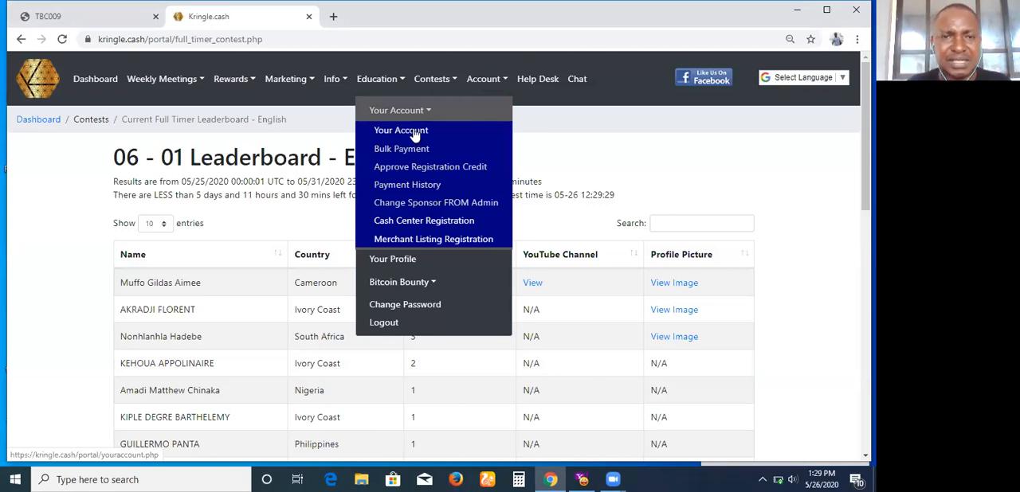
pyautogui.moveTo(411, 151)
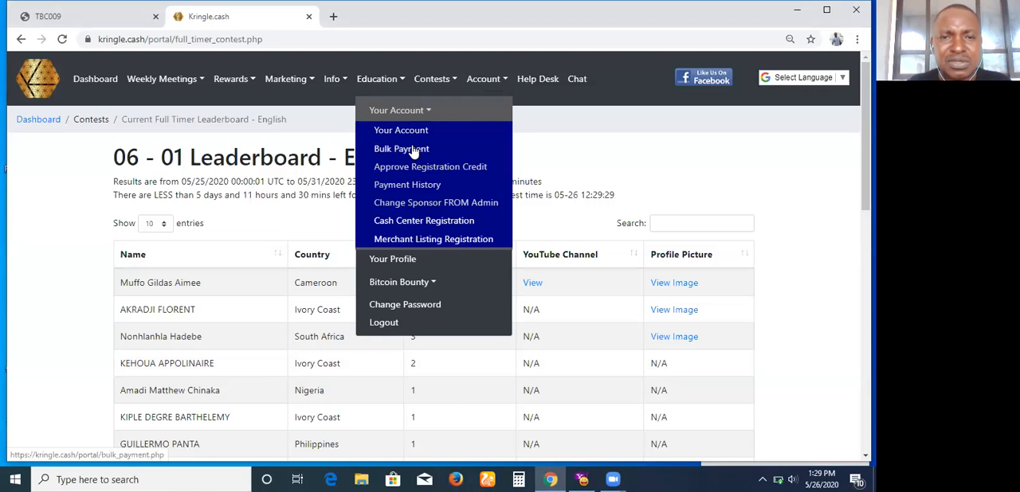
pyautogui.click(401, 149)
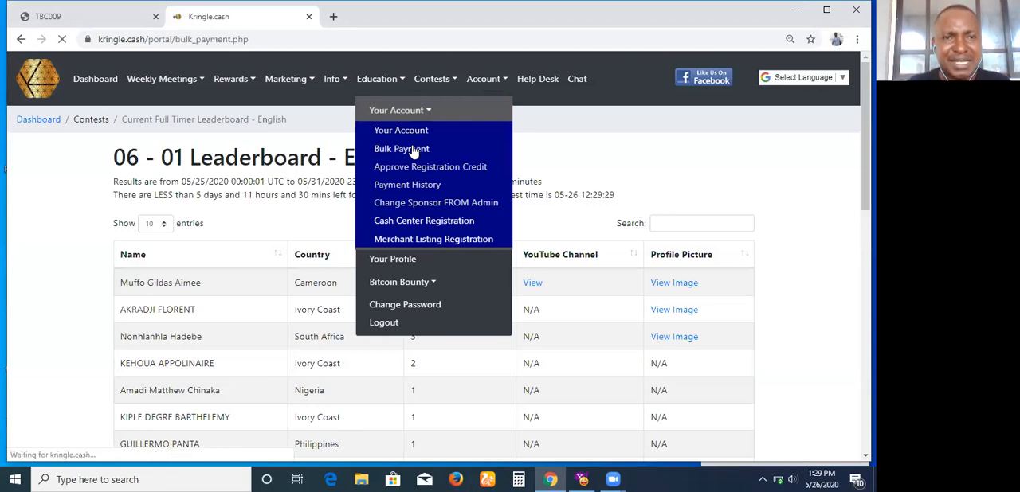
pyautogui.click(400, 148)
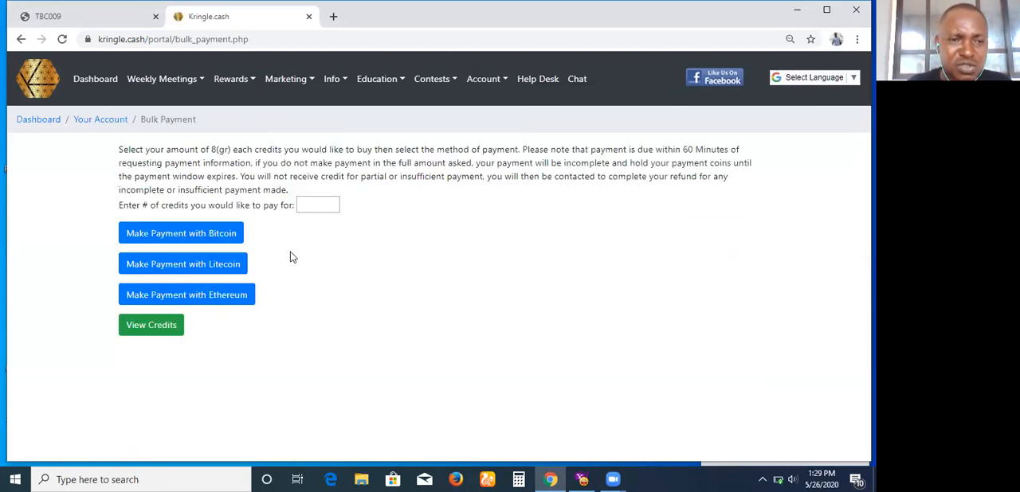
pyautogui.click(150, 325)
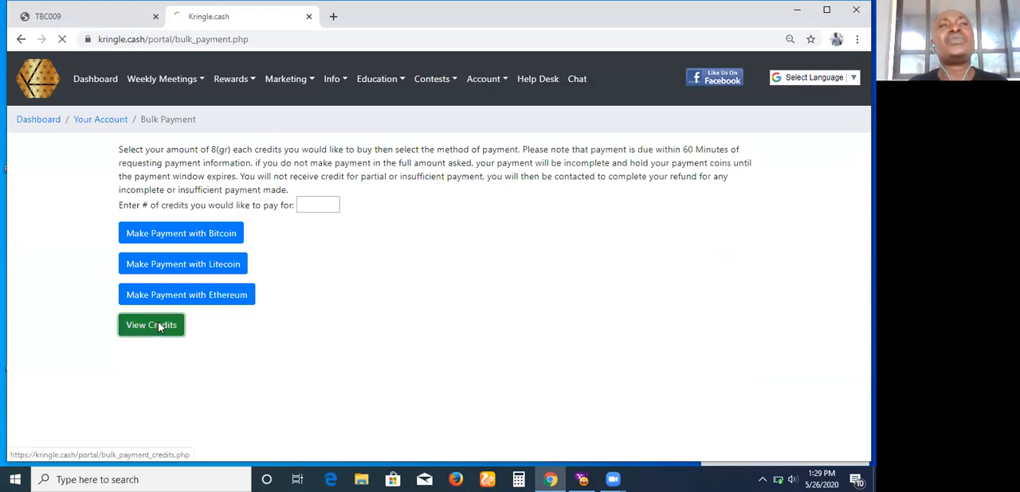
# Show the Your Credits list of unused bulk credits, each with an email field and Pay button.
pyautogui.click(151, 325)
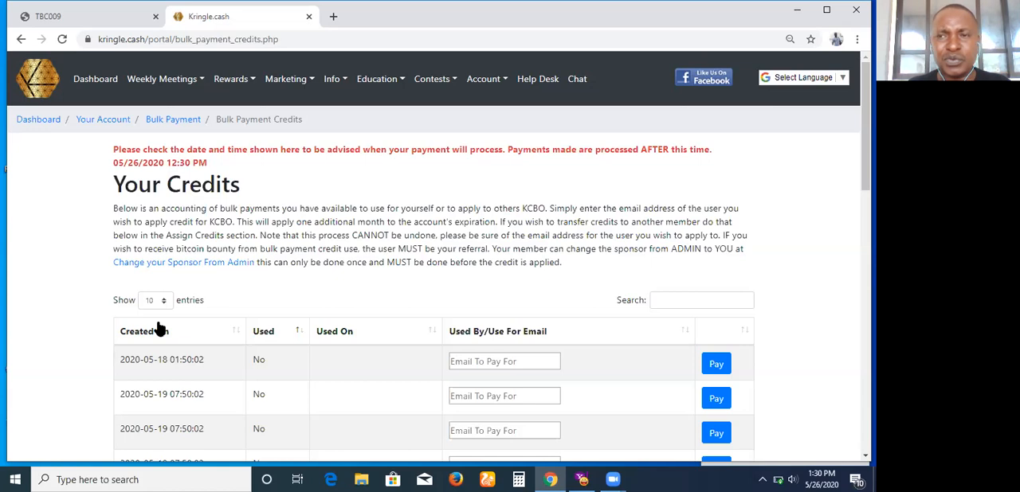
pyautogui.moveTo(286, 384)
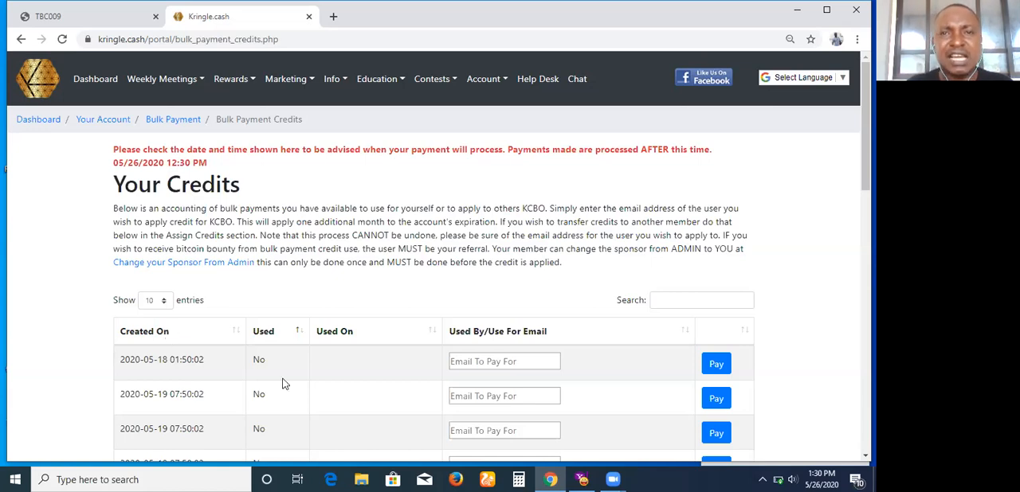
pyautogui.moveTo(327, 213)
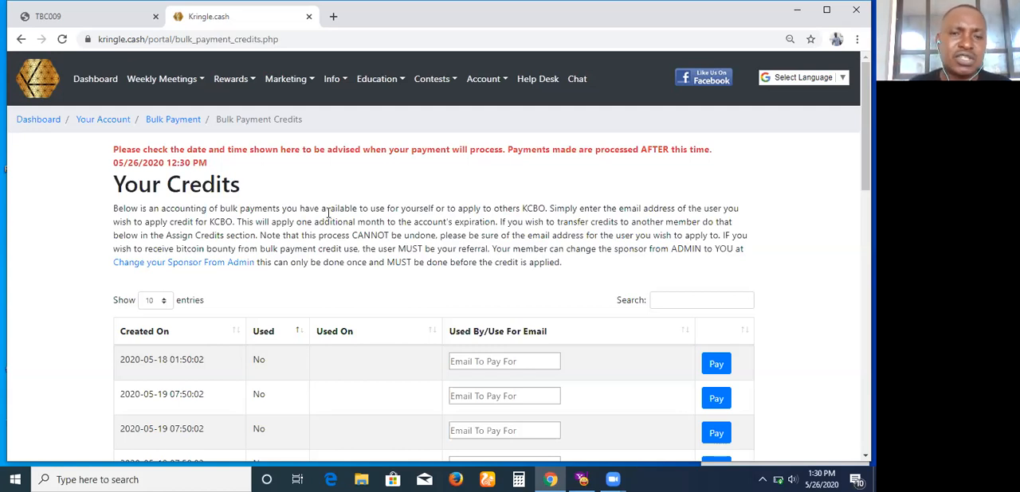
pyautogui.moveTo(526, 181)
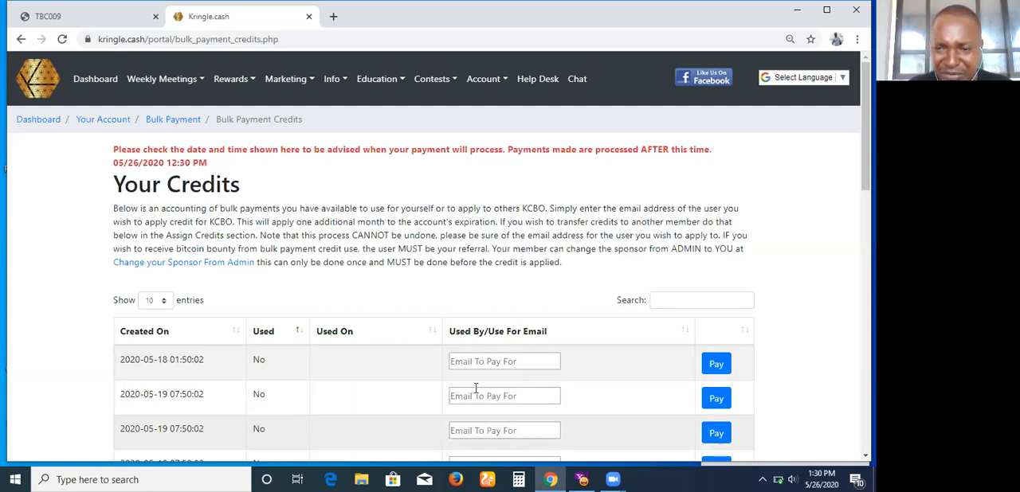
pyautogui.moveTo(390, 423)
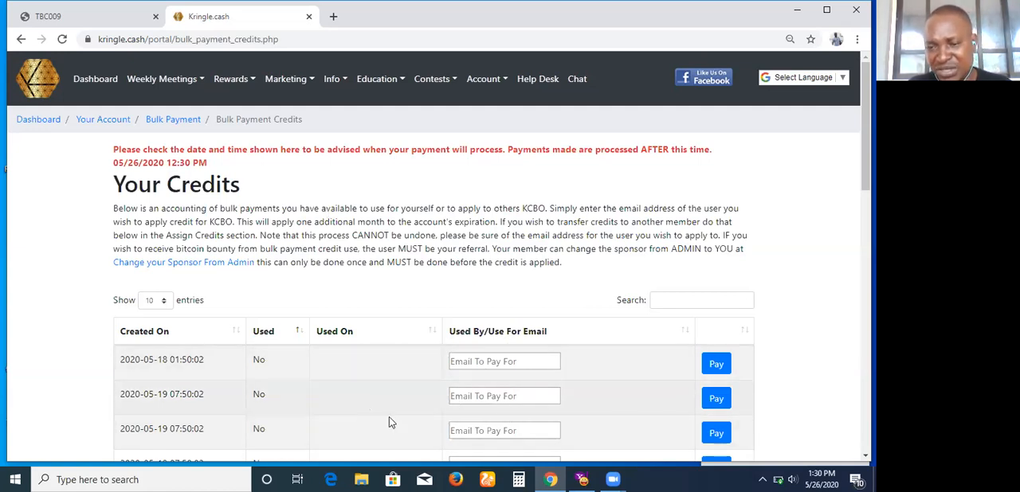
pyautogui.moveTo(434, 387)
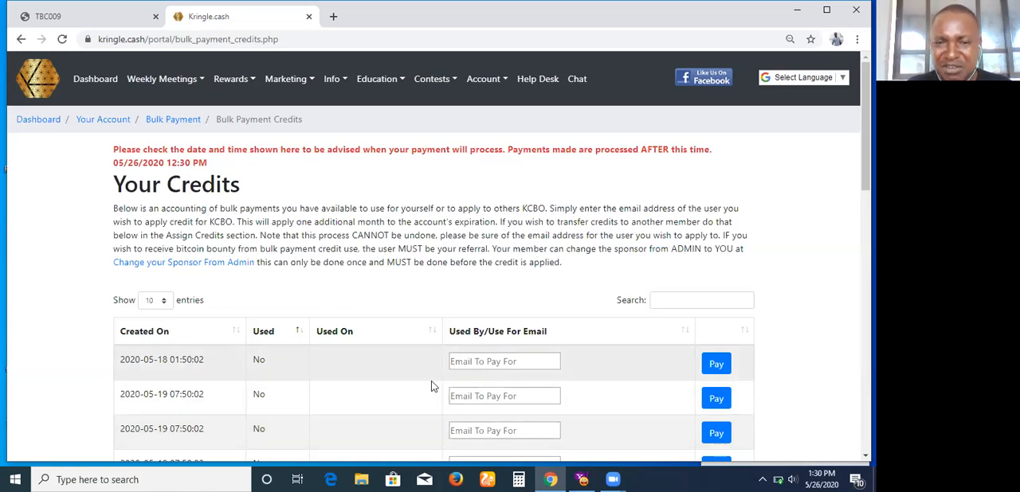
pyautogui.moveTo(496, 410)
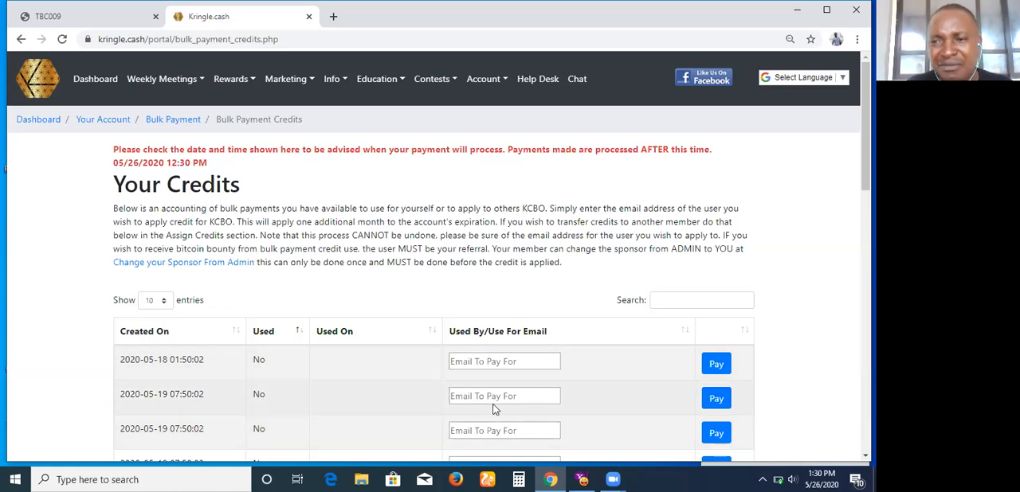